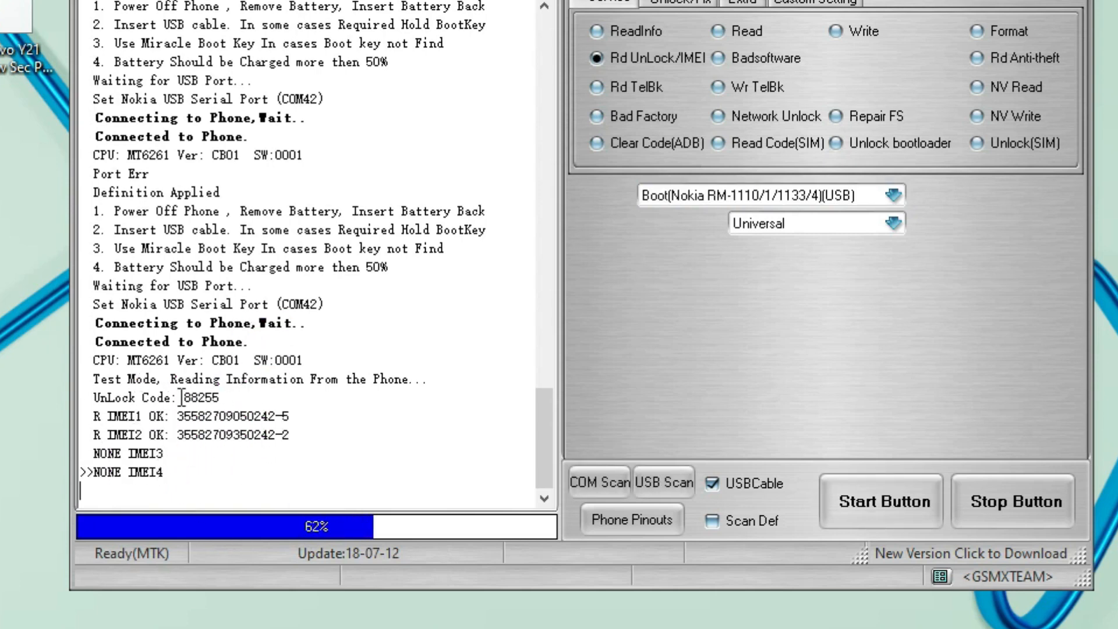
{"action": "left_click_drag", "start_coordinate": [187, 416], "coordinate": [289, 434]}
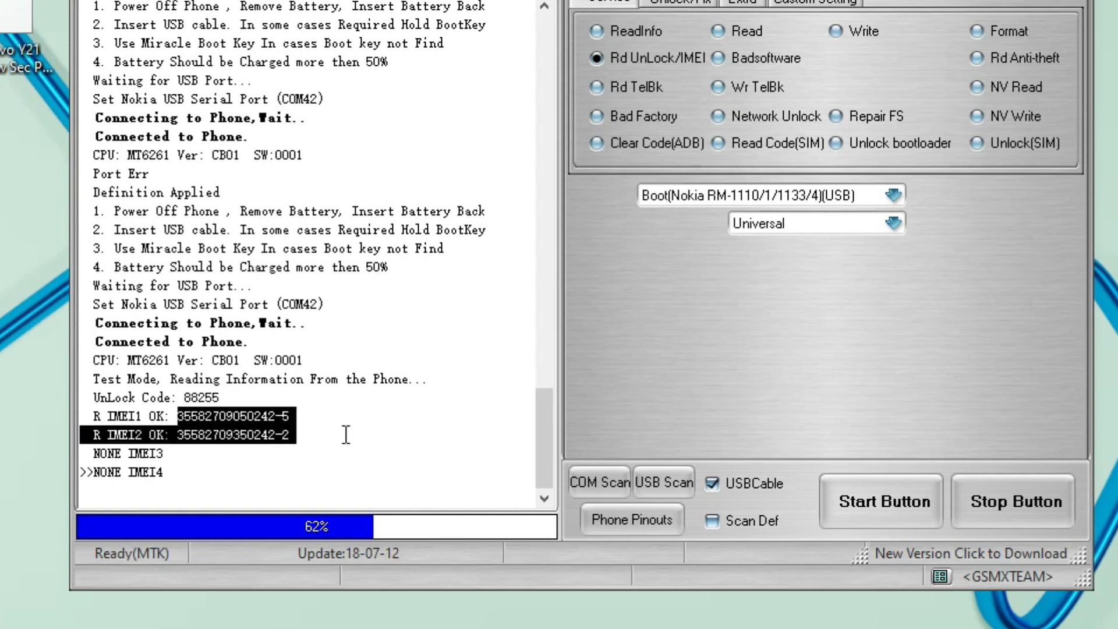